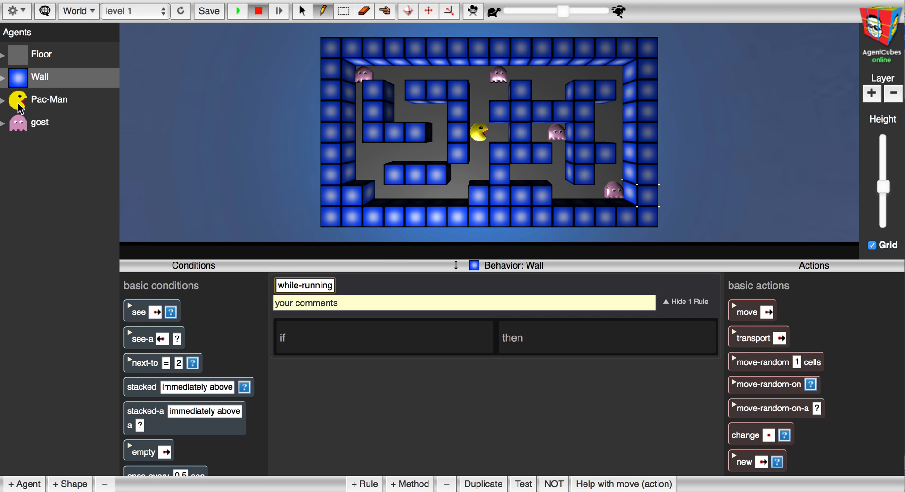
# - Select Pac-Man in the Agents list to show its while-running movement rule
pyautogui.click(49, 99)
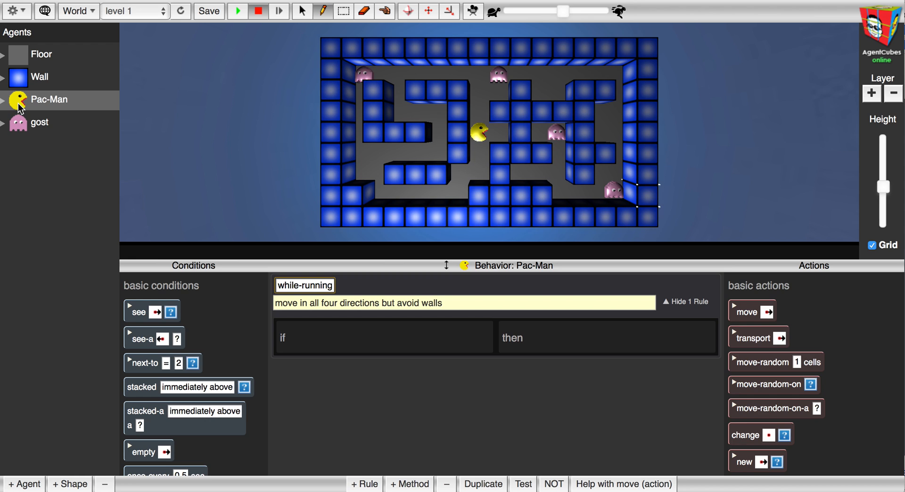
pyautogui.moveTo(501, 277)
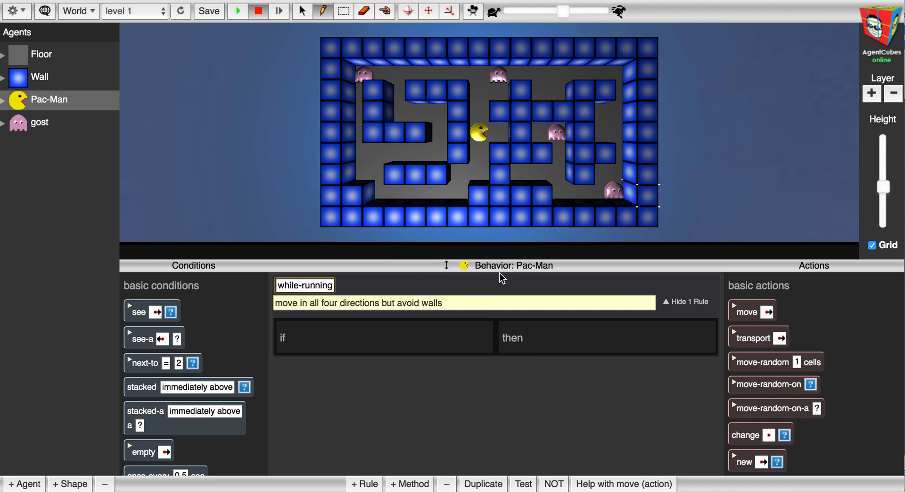
pyautogui.moveTo(392, 288)
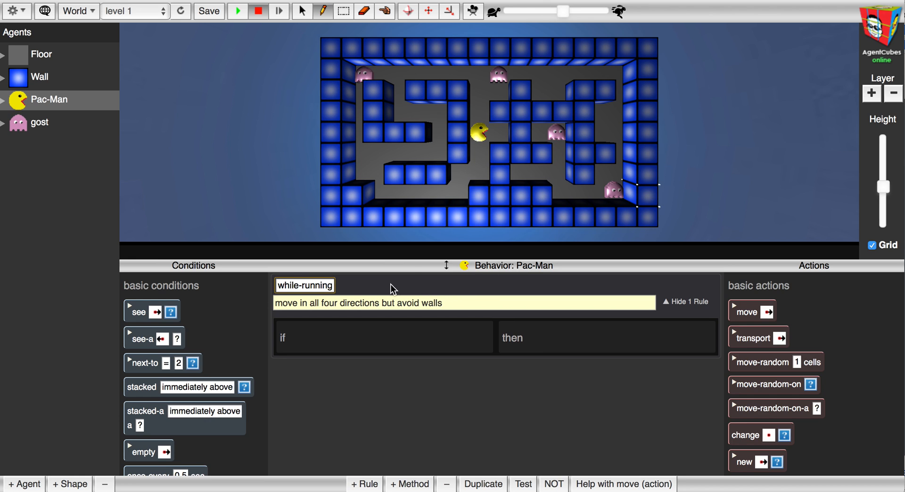
pyautogui.moveTo(300, 349)
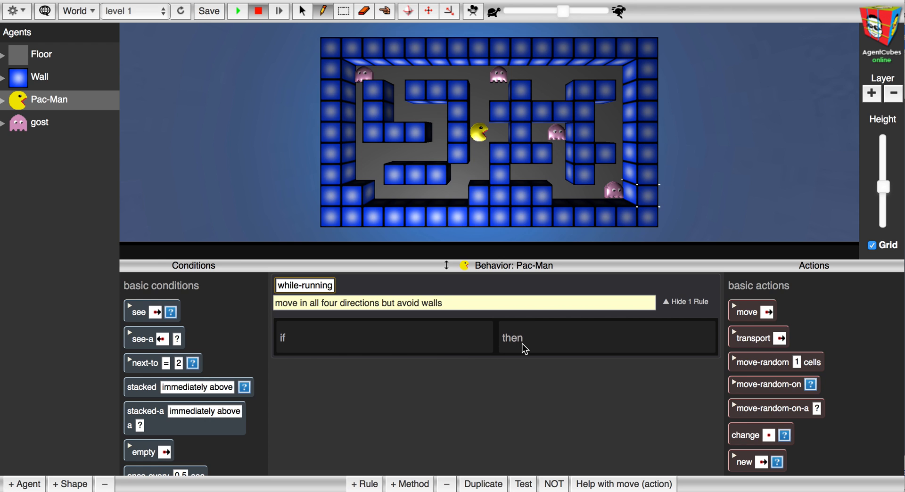
pyautogui.moveTo(776, 362)
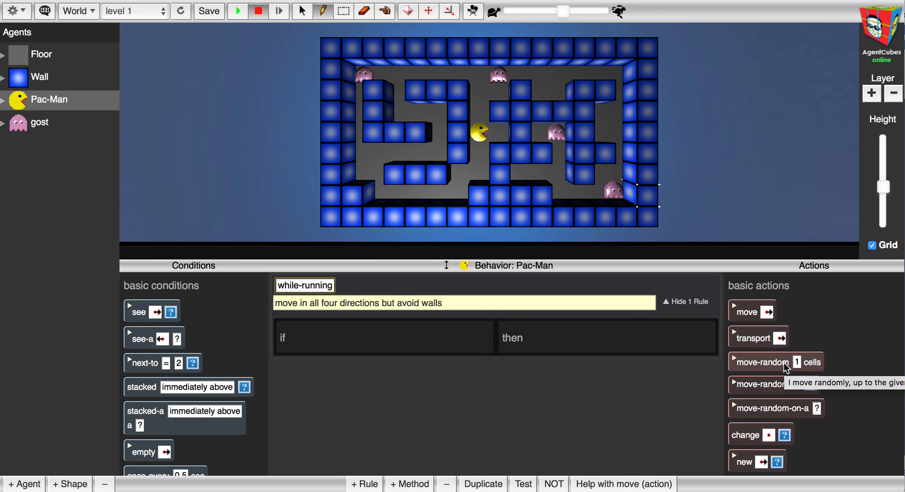
pyautogui.moveTo(656, 384)
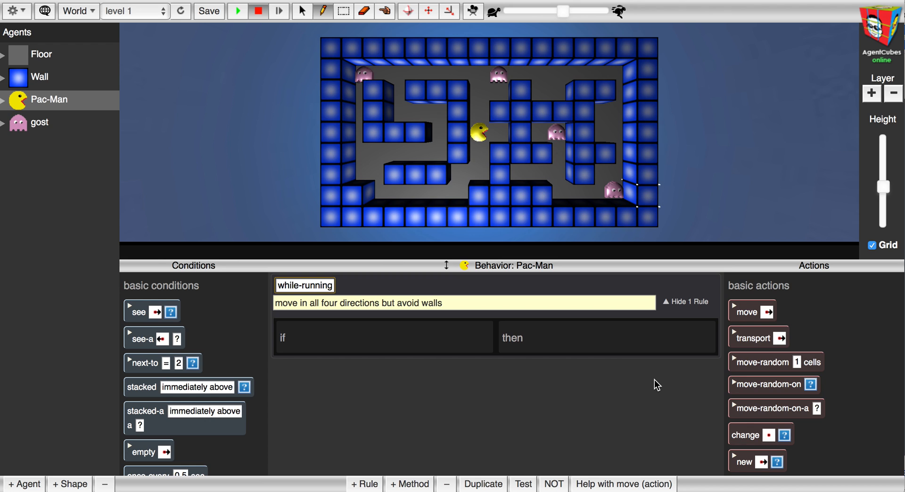
pyautogui.moveTo(575, 382)
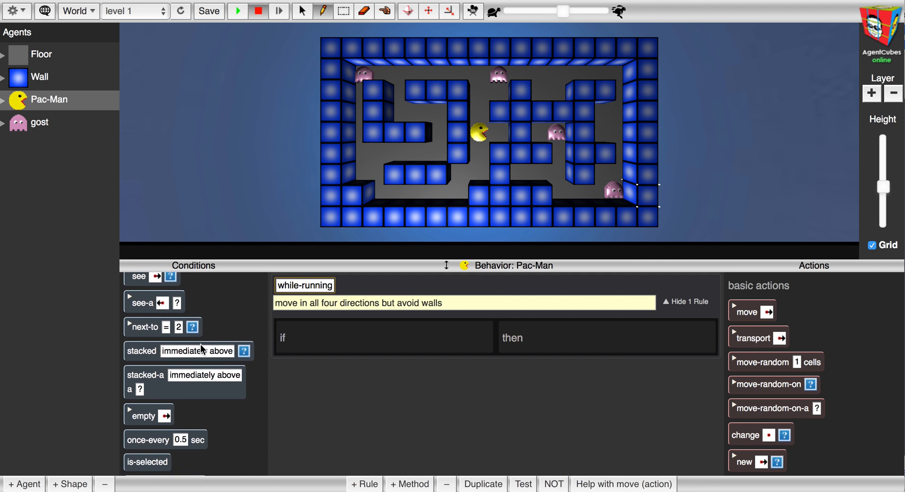
# - Add a key condition set to the right arrow to the rule's if side
pyautogui.scroll(-3)
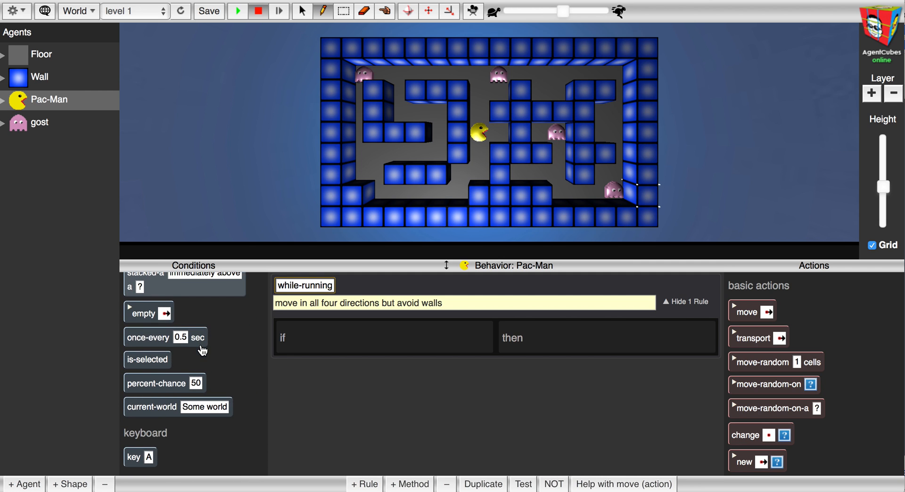
pyautogui.scroll(-3)
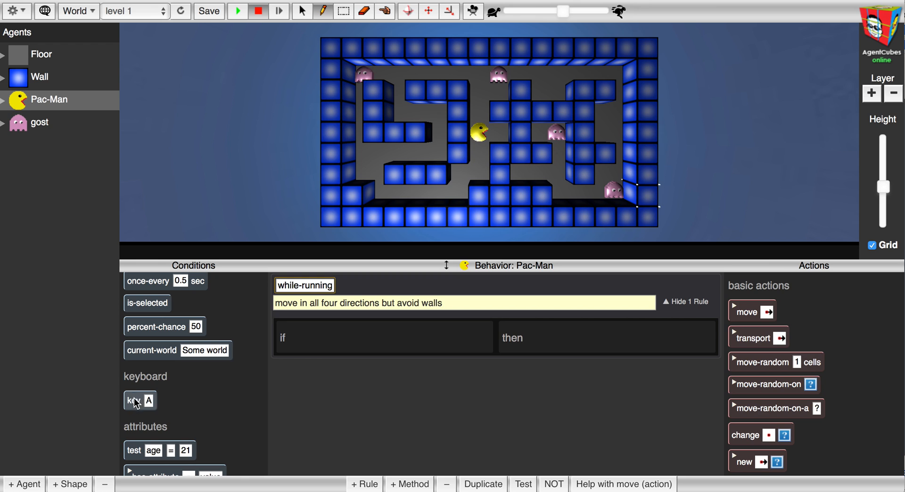
pyautogui.moveTo(136, 404)
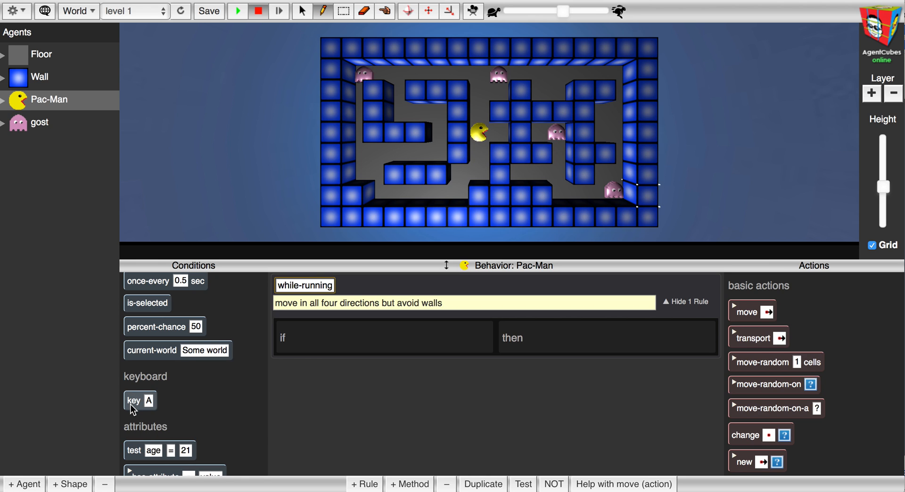
pyautogui.moveTo(140, 401); pyautogui.dragTo(335, 355)
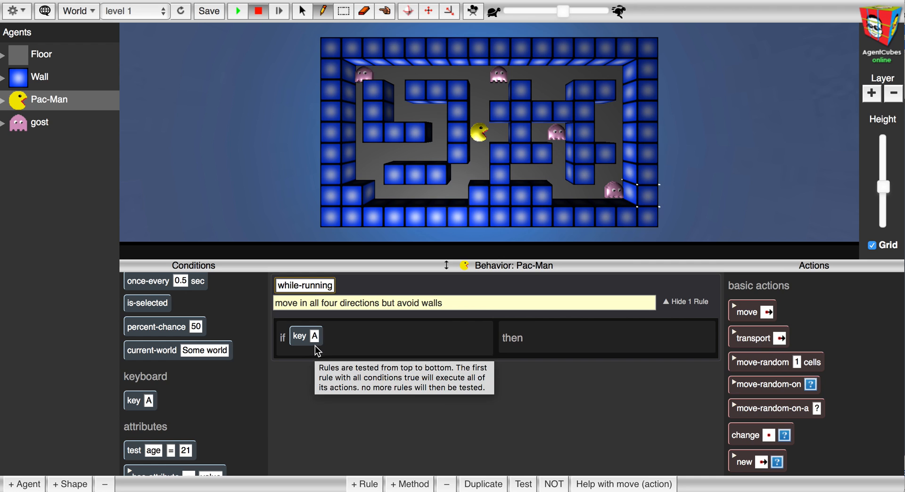
pyautogui.click(305, 337)
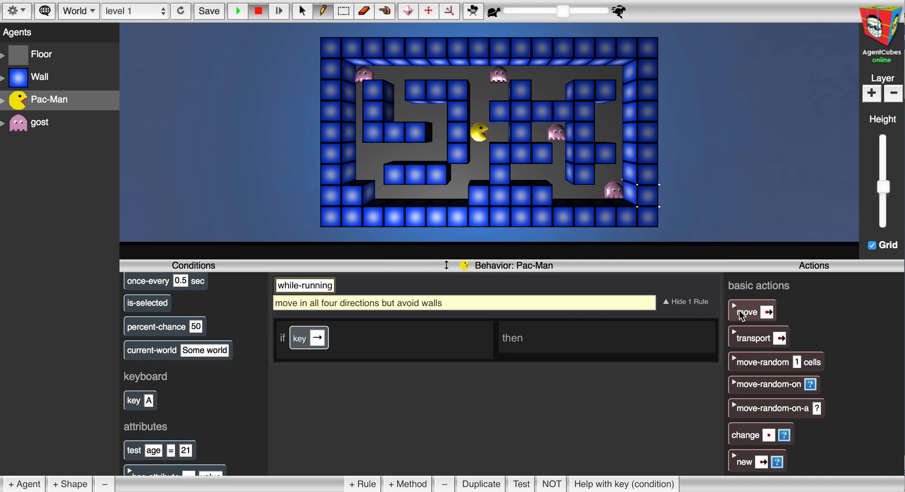
# - Add a move-right action to the rule's then side
pyautogui.moveTo(751, 311); pyautogui.dragTo(546, 338)
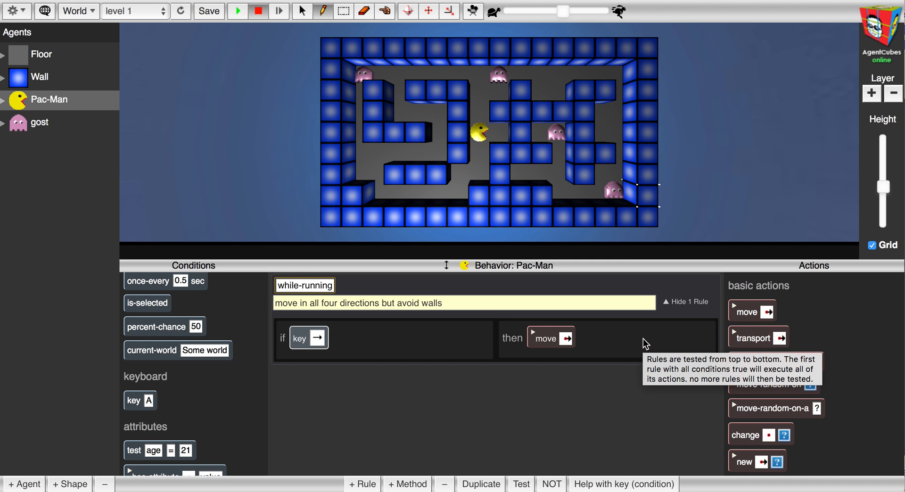
pyautogui.moveTo(563, 338)
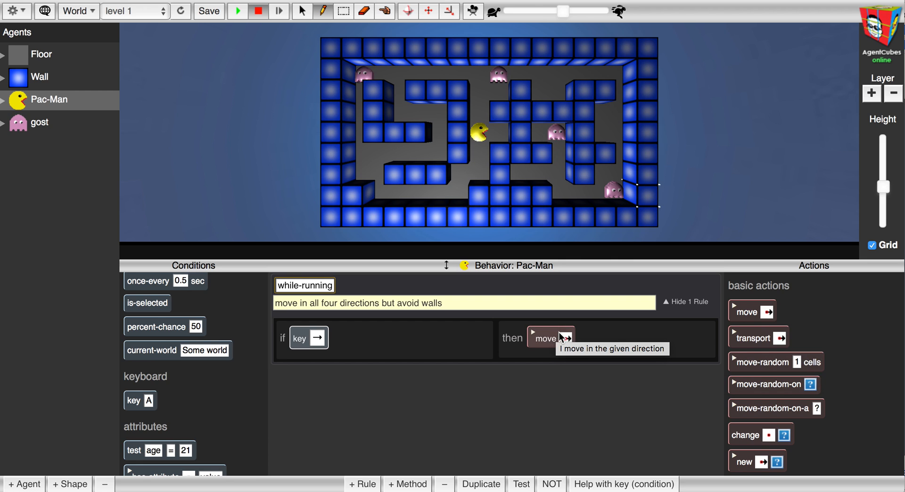
pyautogui.moveTo(344, 347)
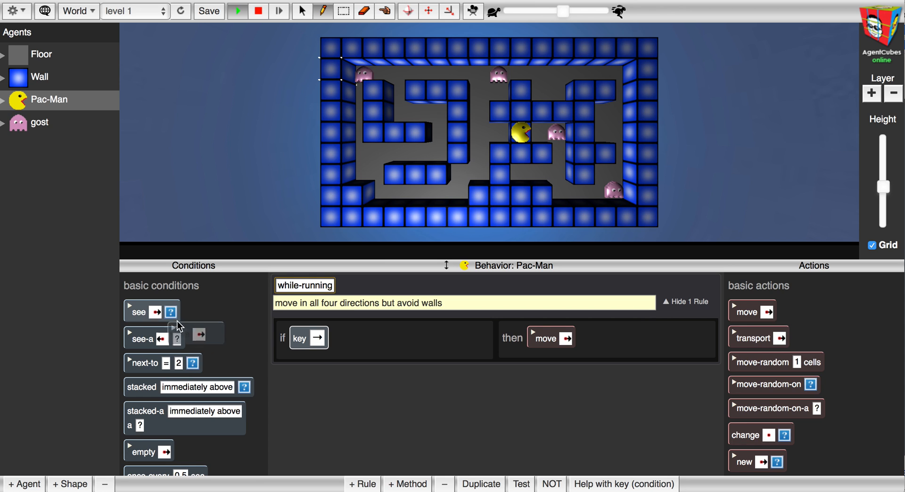
# - Add a negated 'see wall to the right' condition under the key condition
pyautogui.moveTo(151, 311); pyautogui.dragTo(317, 365)
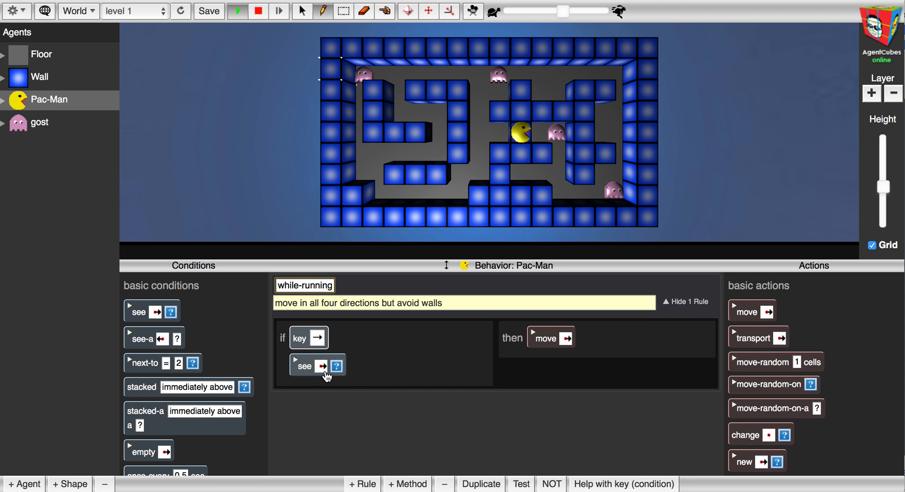
pyautogui.click(322, 366)
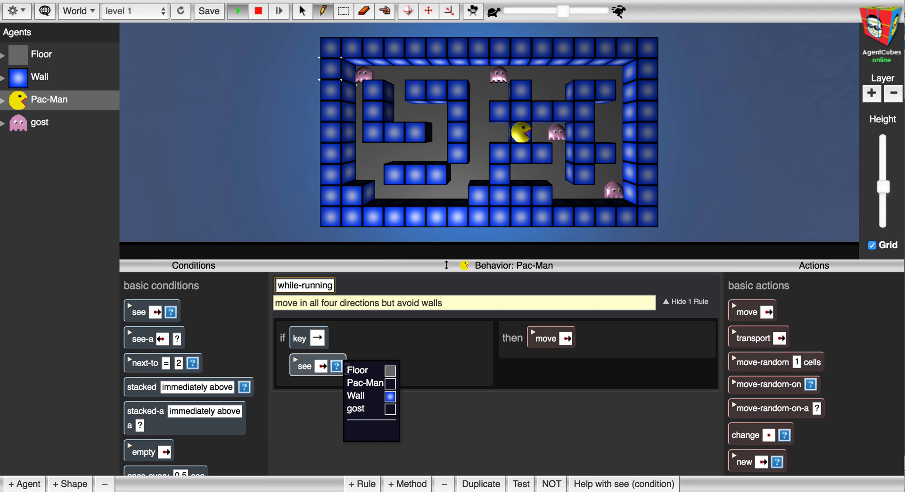
pyautogui.click(391, 396)
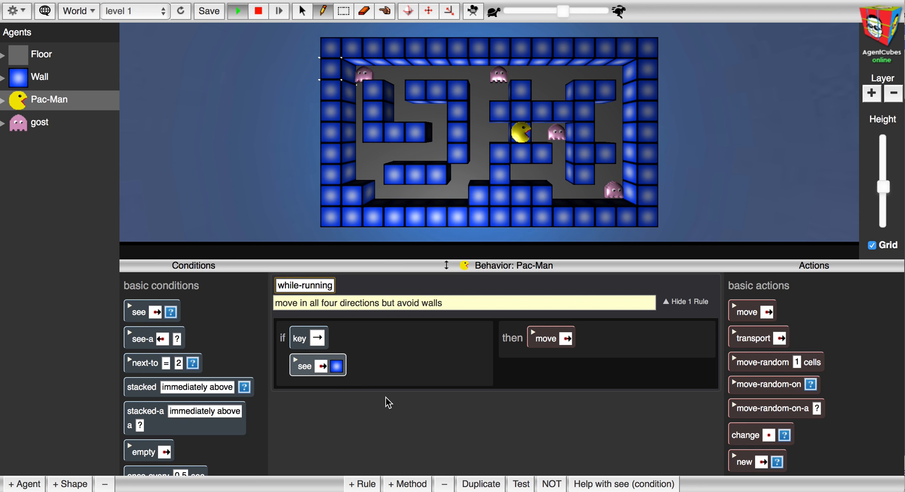
pyautogui.moveTo(305, 366)
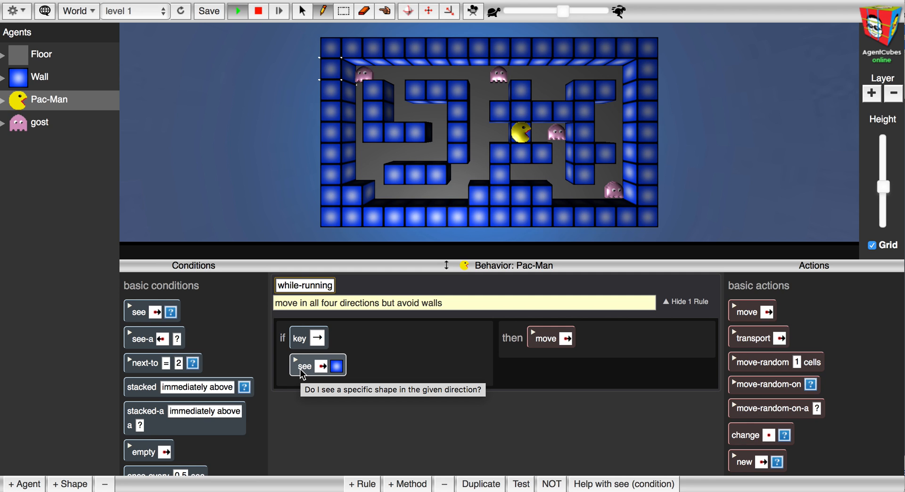
pyautogui.moveTo(386, 435)
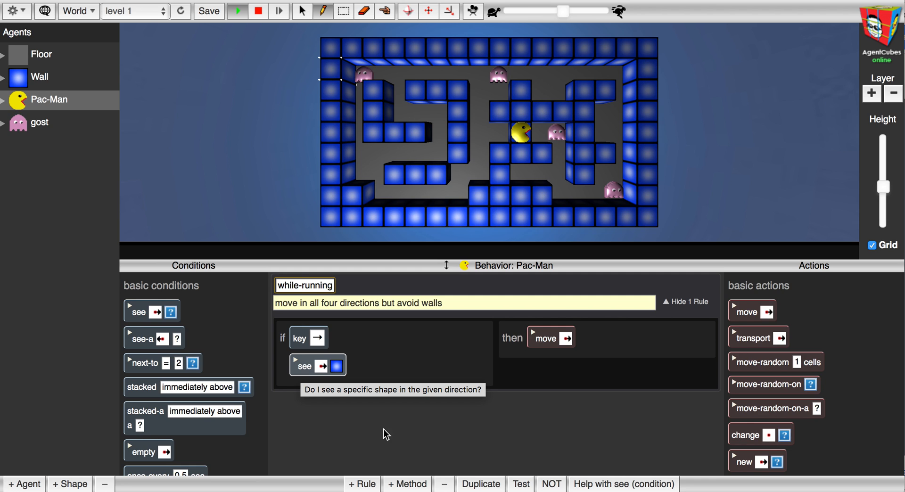
pyautogui.moveTo(551, 485)
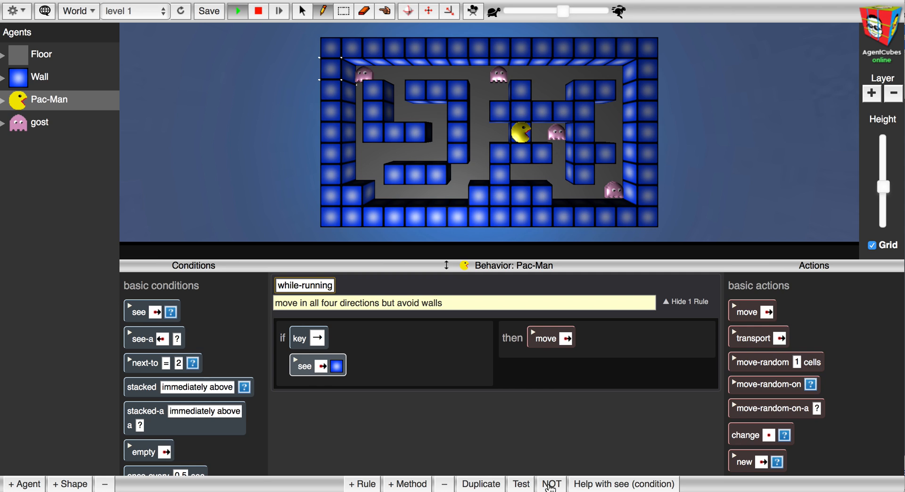
pyautogui.click(551, 484)
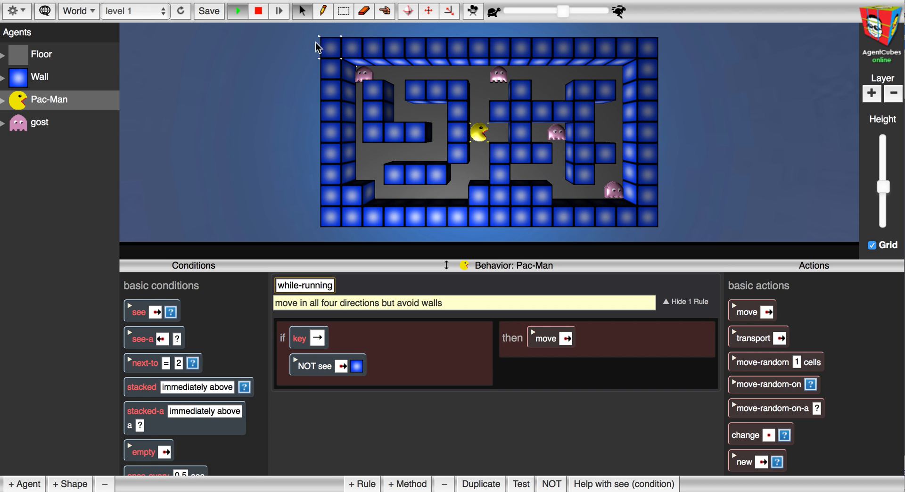
pyautogui.moveTo(302, 32)
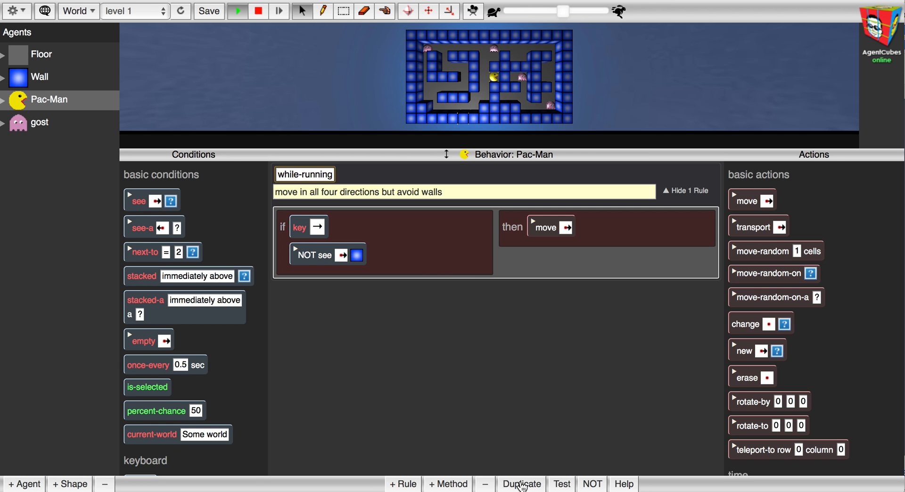
# - Duplicate the rule to four and set the second rule's key, wall check and move to left
pyautogui.click(522, 484)
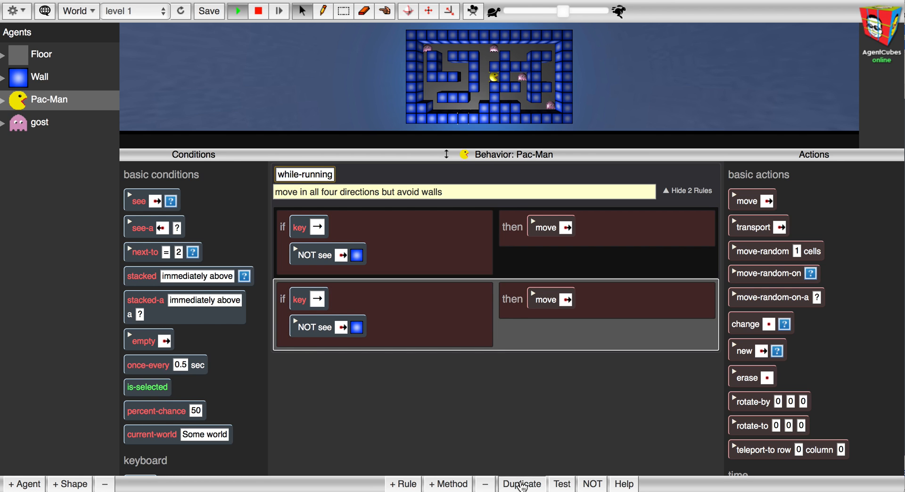
pyautogui.click(521, 484)
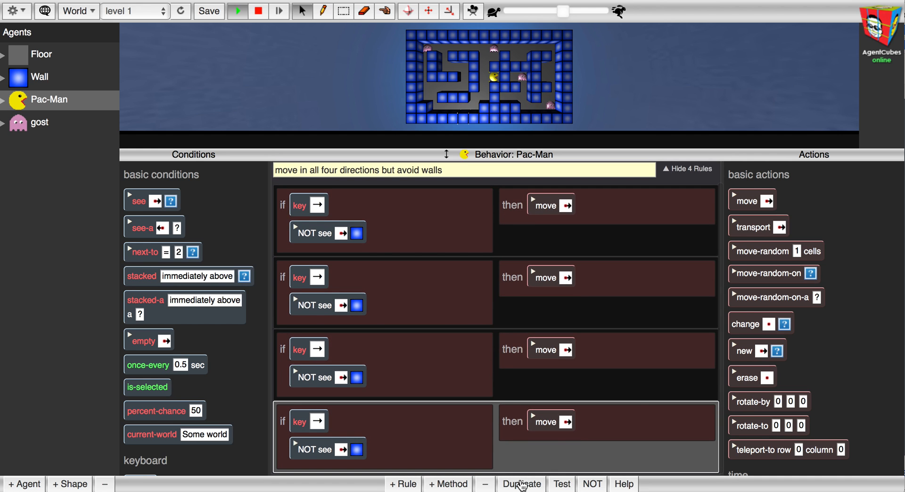
pyautogui.moveTo(434, 312)
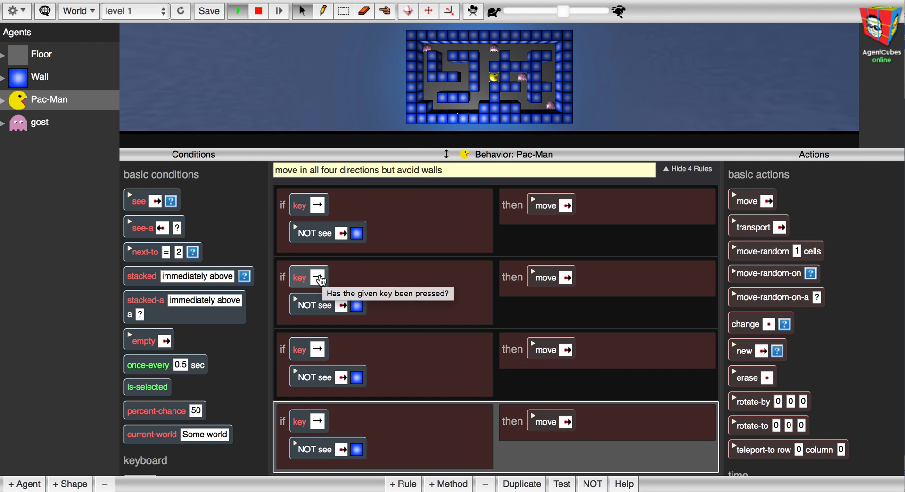
pyautogui.click(308, 276)
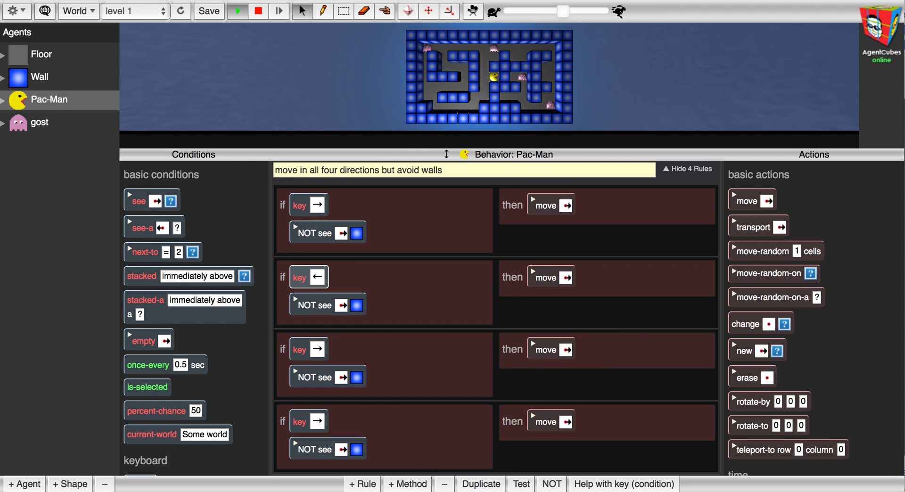
pyautogui.click(357, 304)
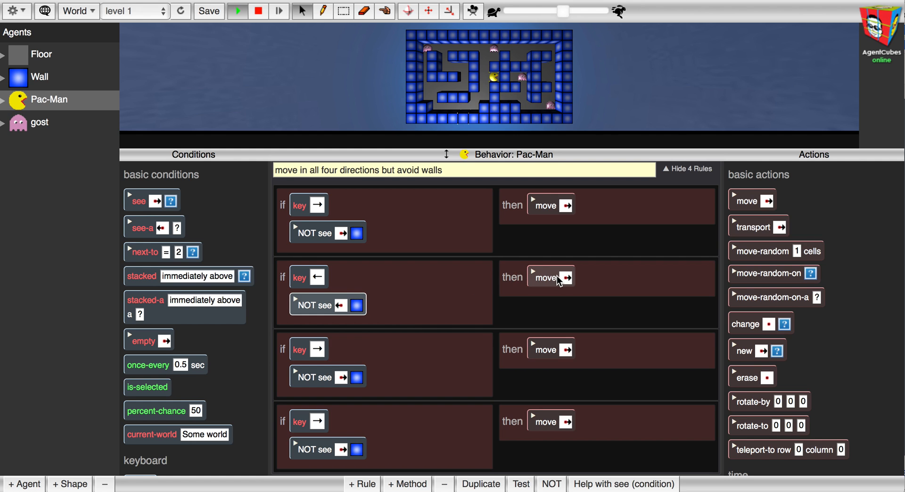
pyautogui.click(568, 278)
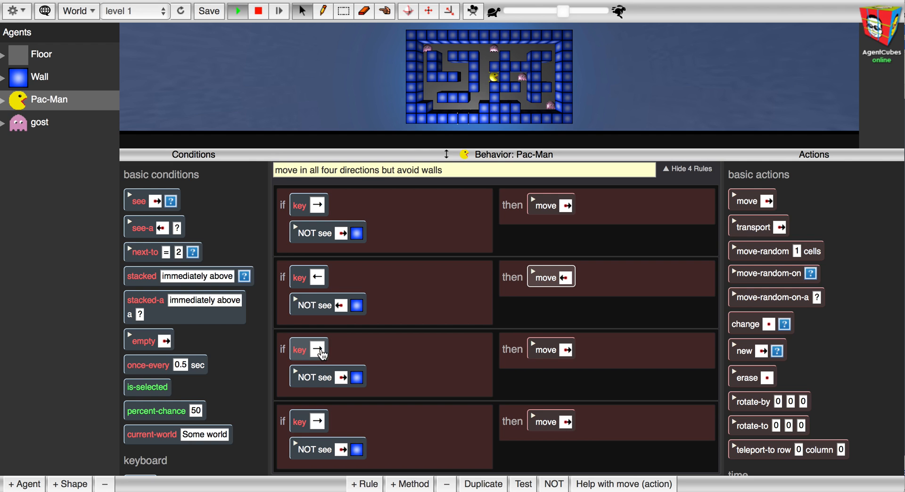
# - Set the third rule's key and wall check to up, and the fourth's to down
pyautogui.click(315, 350)
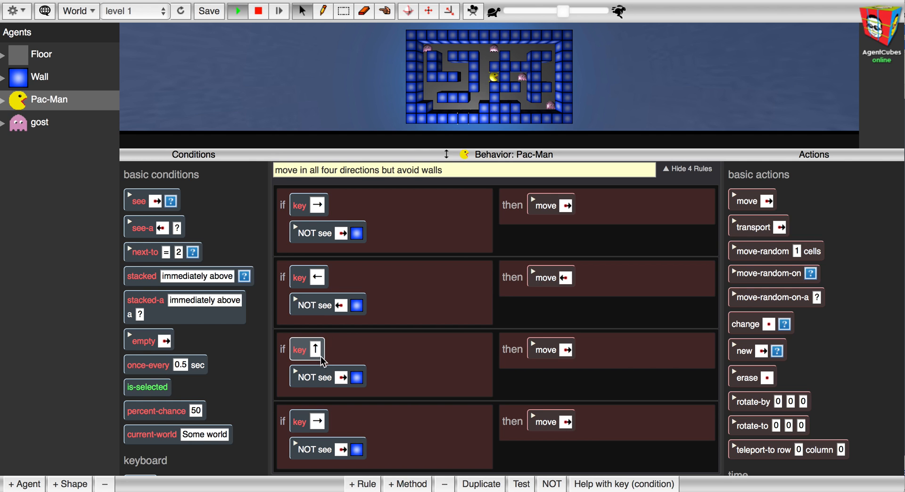
pyautogui.click(342, 377)
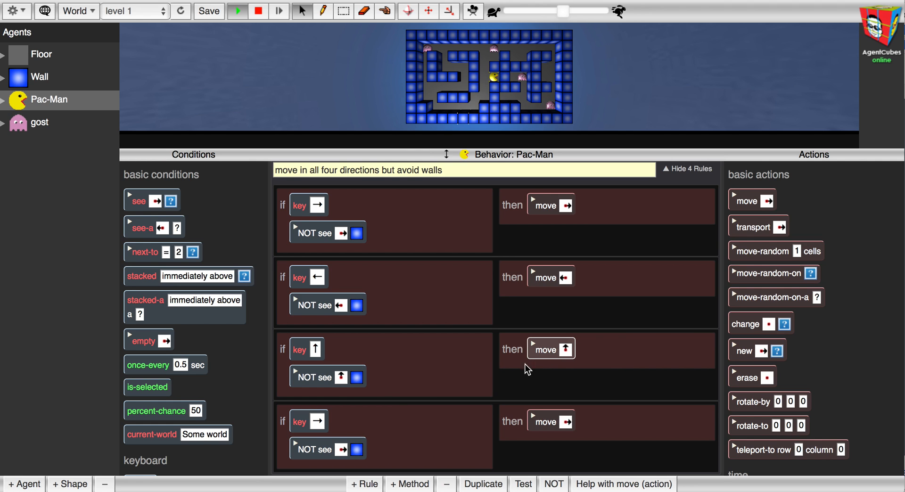
pyautogui.click(307, 422)
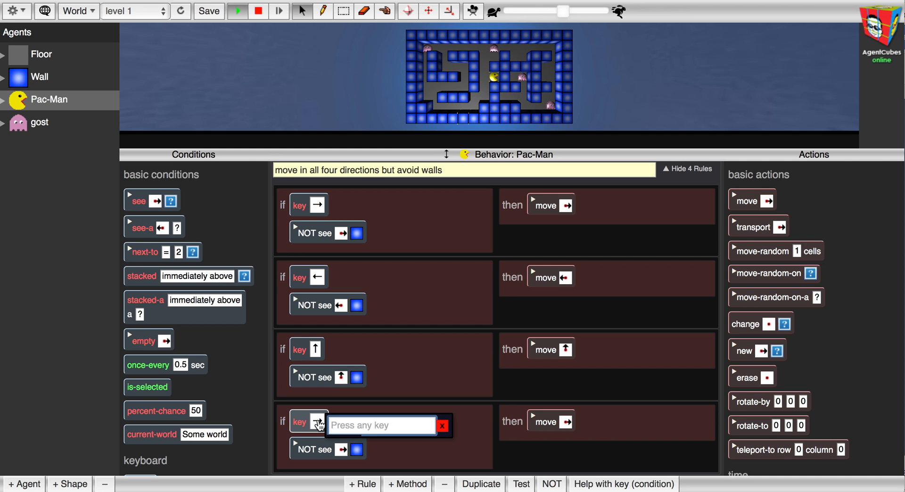
pyautogui.press('down')
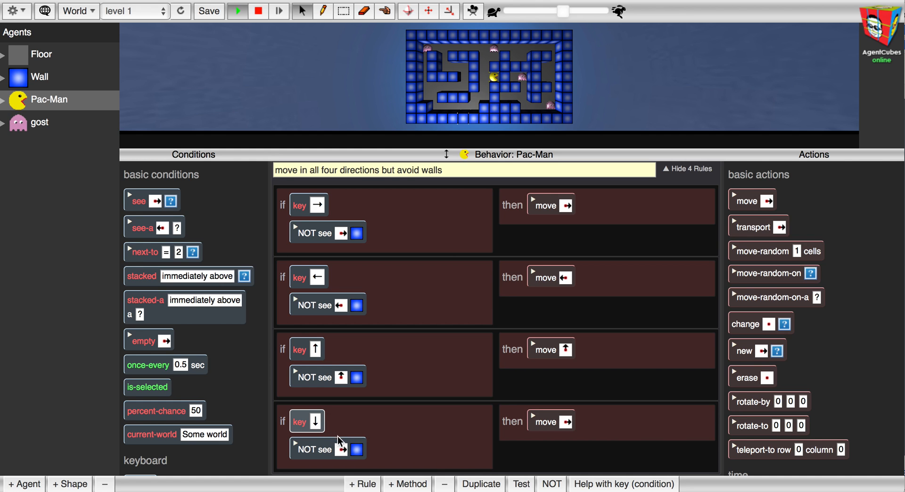
pyautogui.click(356, 450)
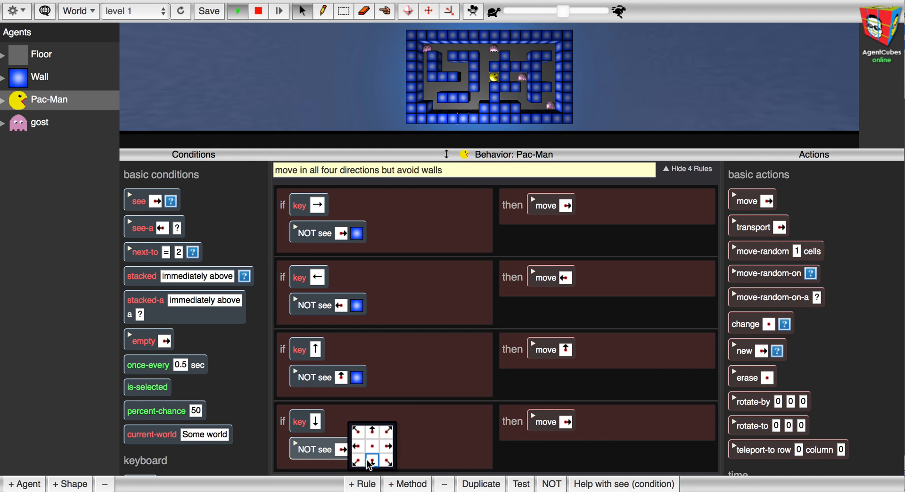
pyautogui.click(369, 463)
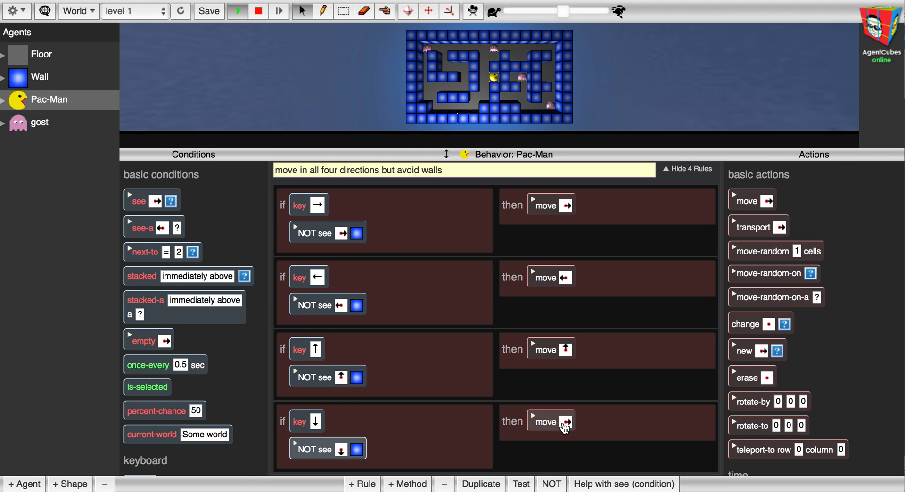